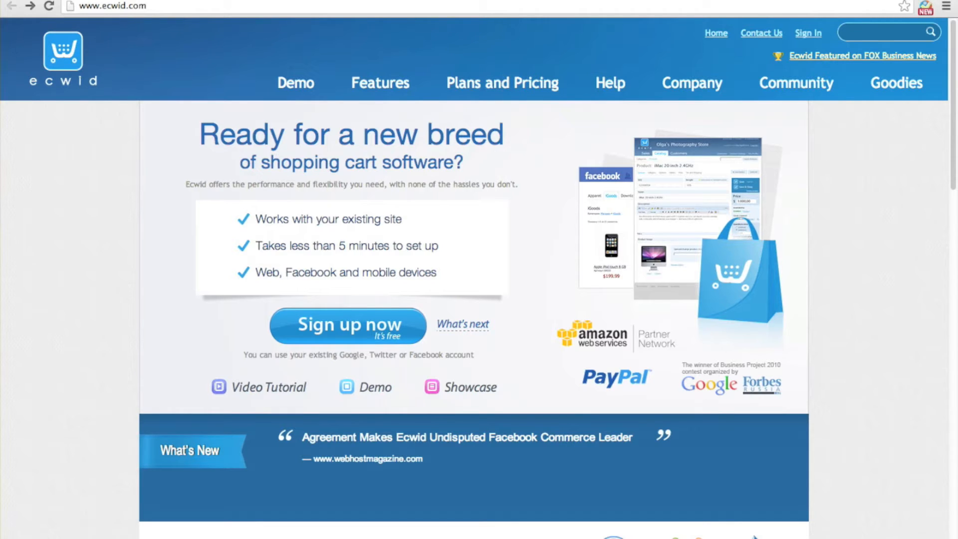
pyautogui.moveTo(816, 39)
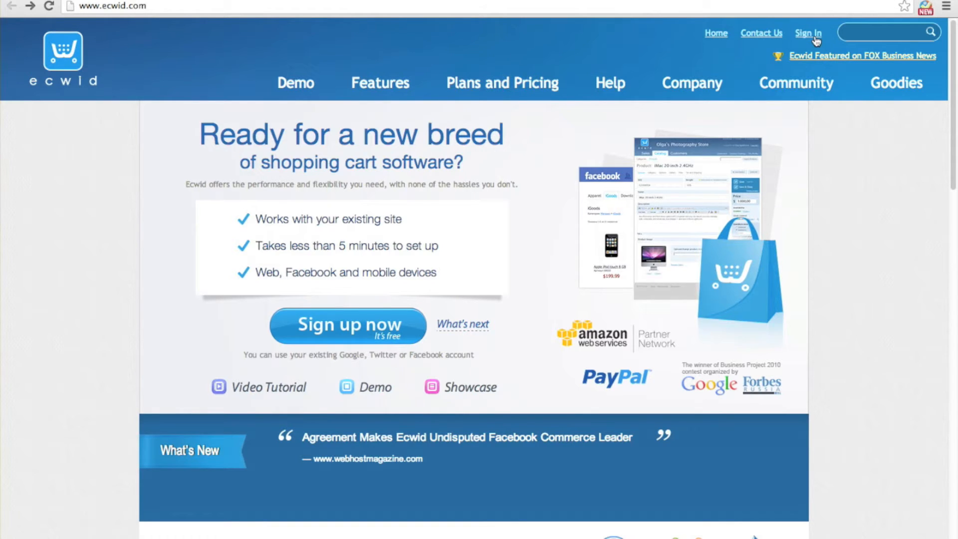
# Sign in to the Ecwid store account from ecwid.com to reach the dashboard
pyautogui.click(809, 33)
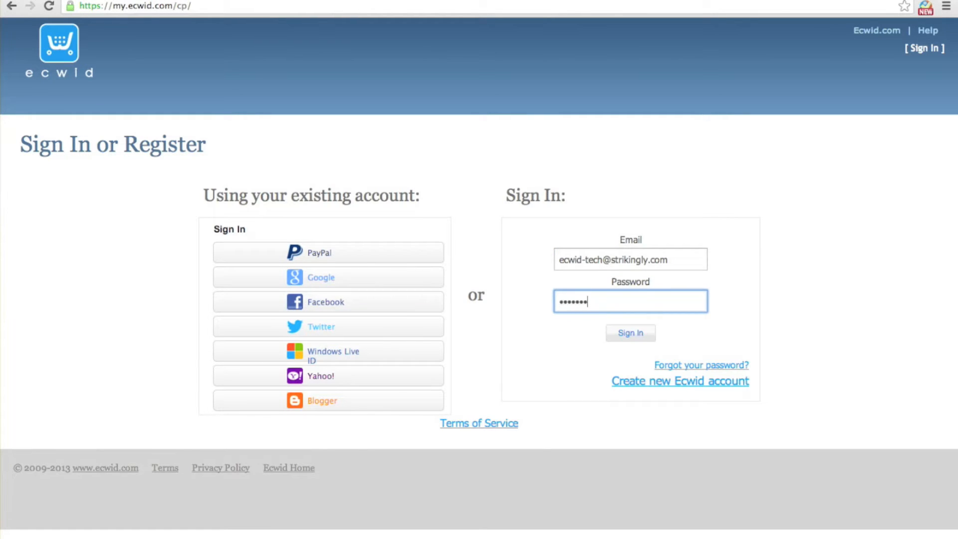
pyautogui.click(630, 333)
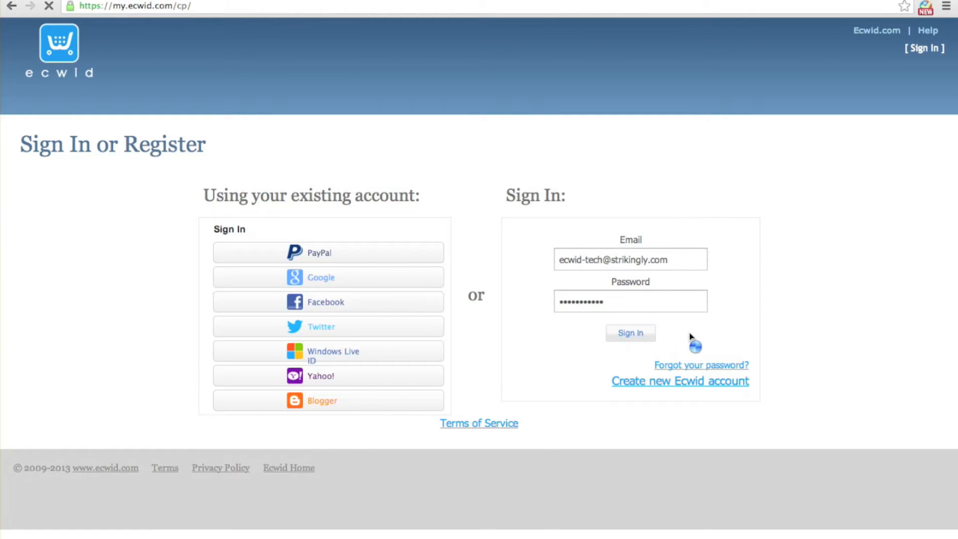
pyautogui.click(630, 332)
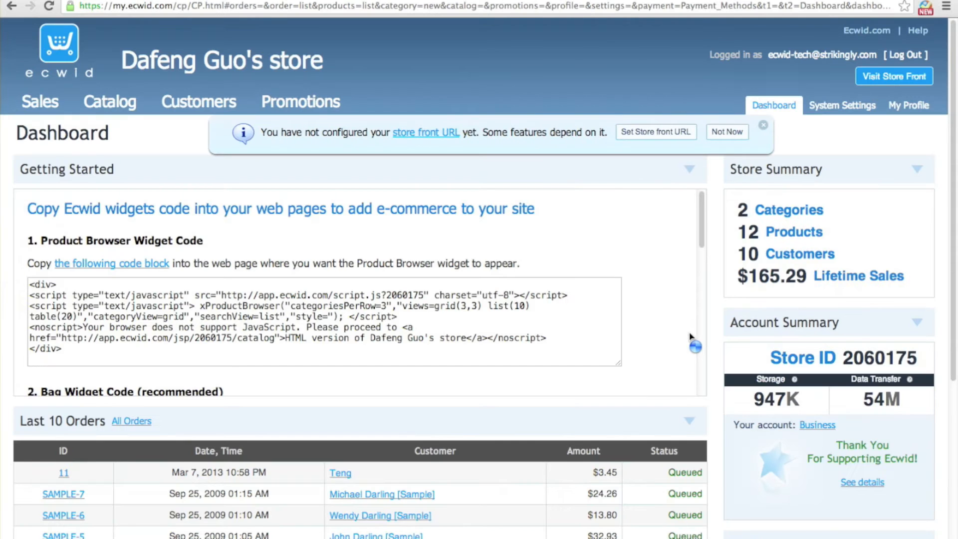
pyautogui.moveTo(803, 119)
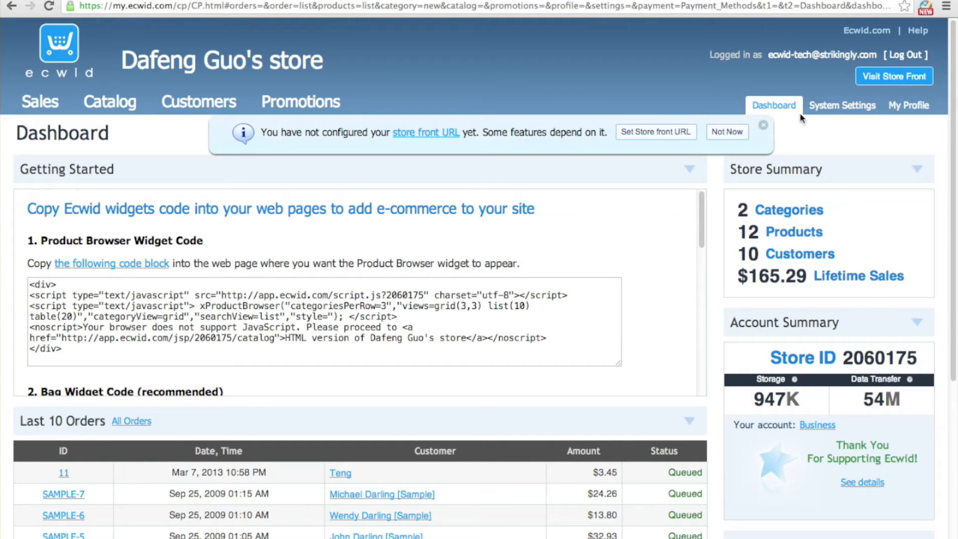
pyautogui.moveTo(792, 121)
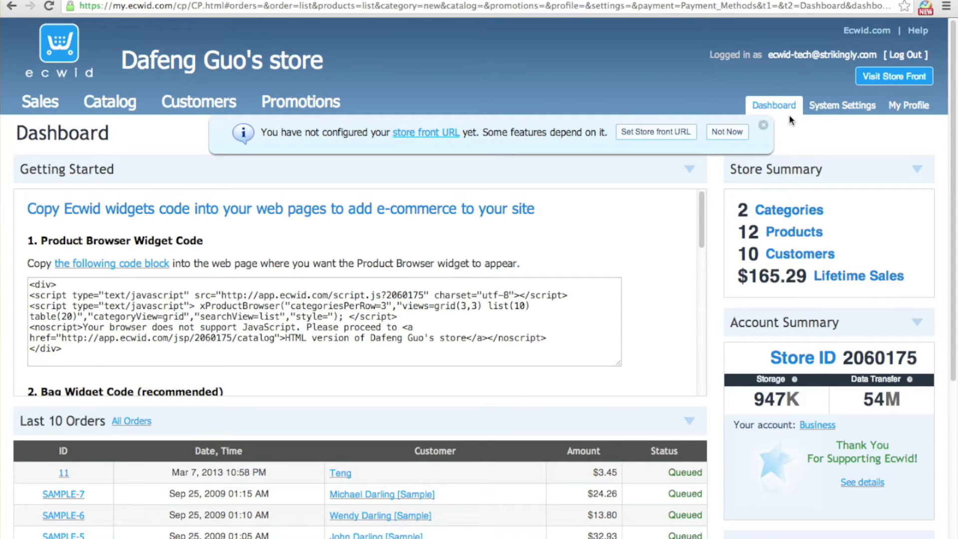
pyautogui.moveTo(904, 388)
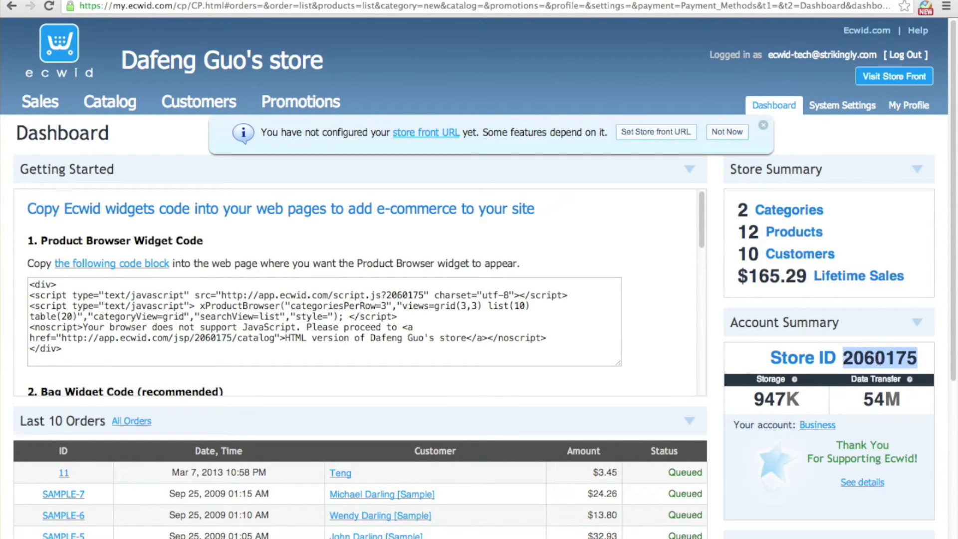
pyautogui.rightClick(859, 358)
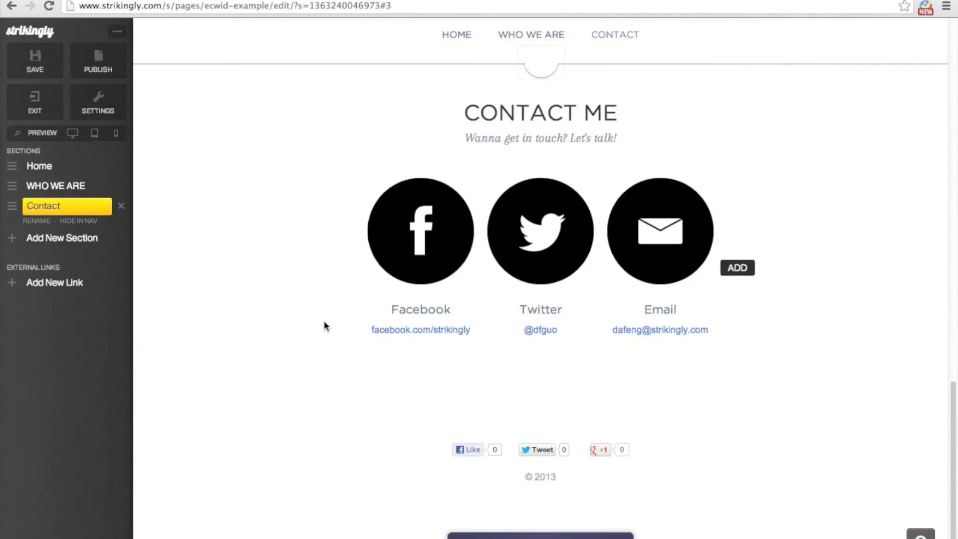
# Add an Apps section after Home so the app picker appears
pyautogui.click(38, 165)
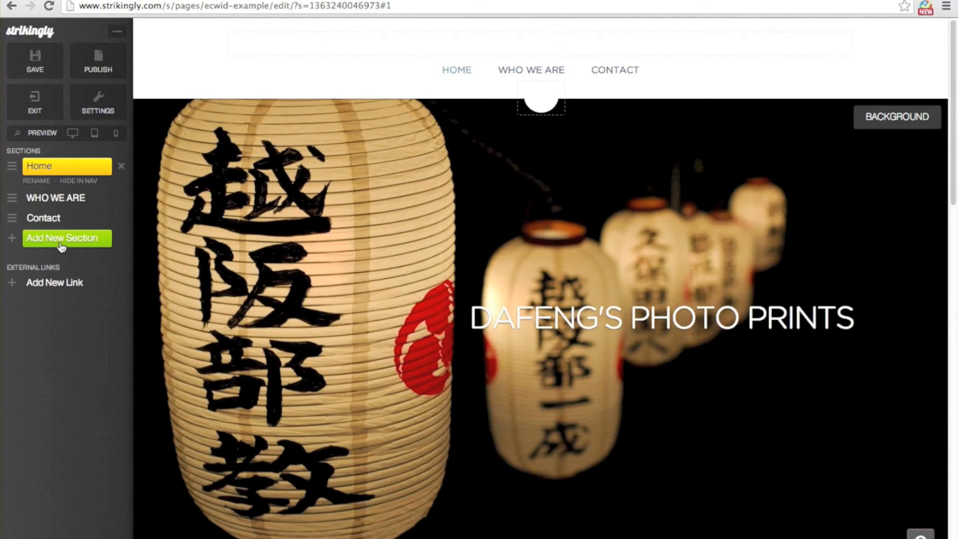
pyautogui.click(61, 238)
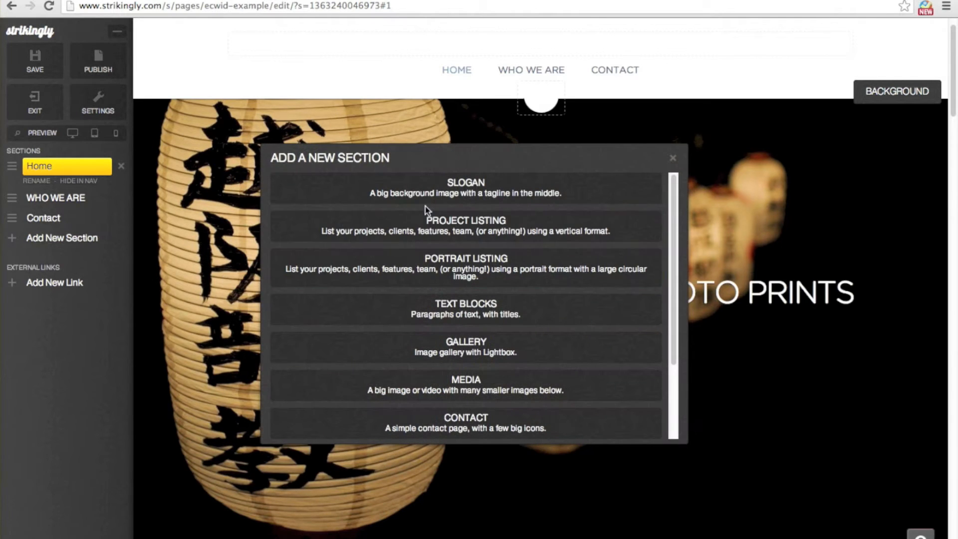
pyautogui.scroll(-3)
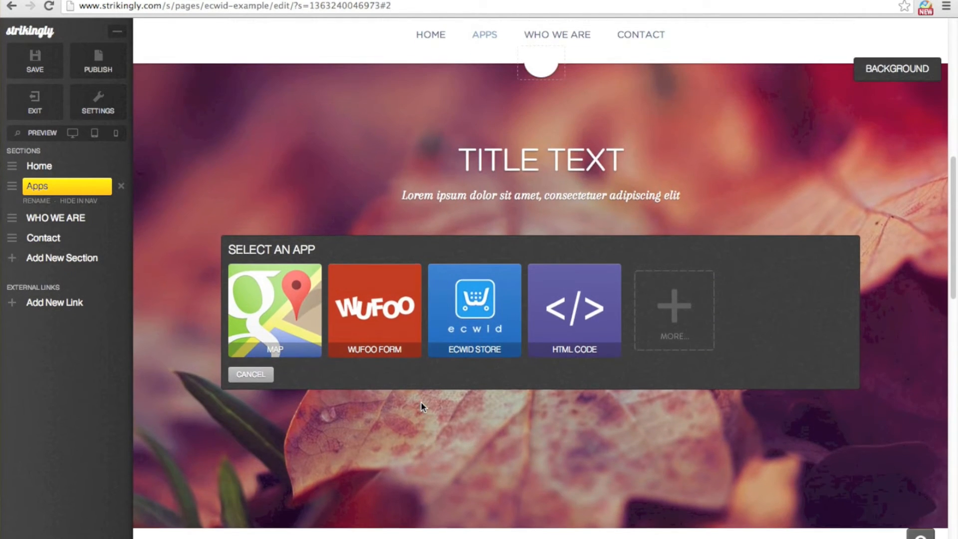
# Embed the Ecwid Store app with Store ID 2060175 and save it
pyautogui.click(474, 310)
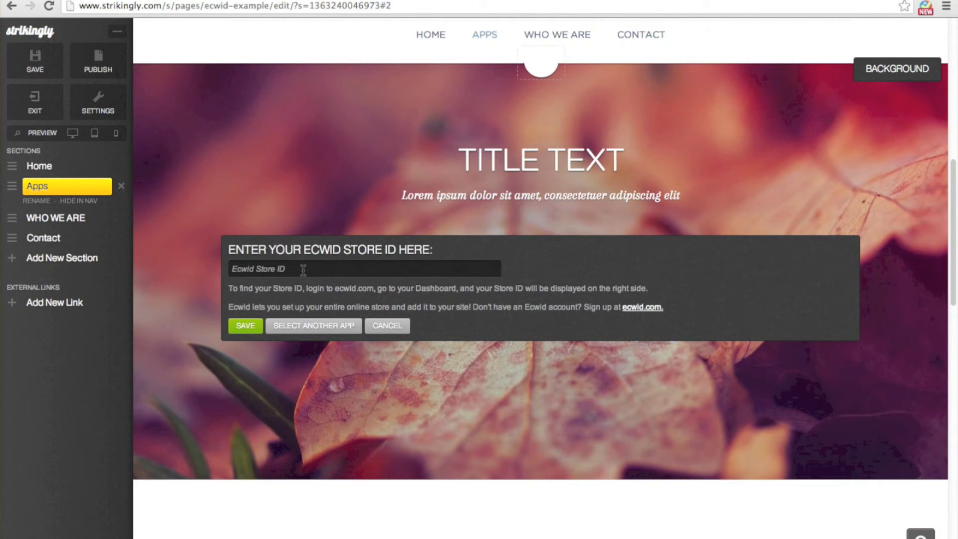
pyautogui.write('2060175')
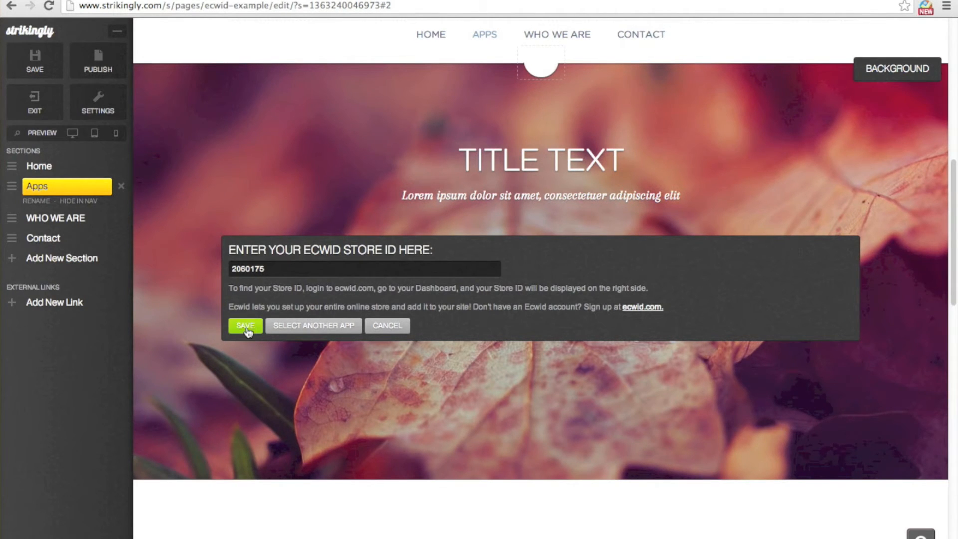
pyautogui.click(245, 325)
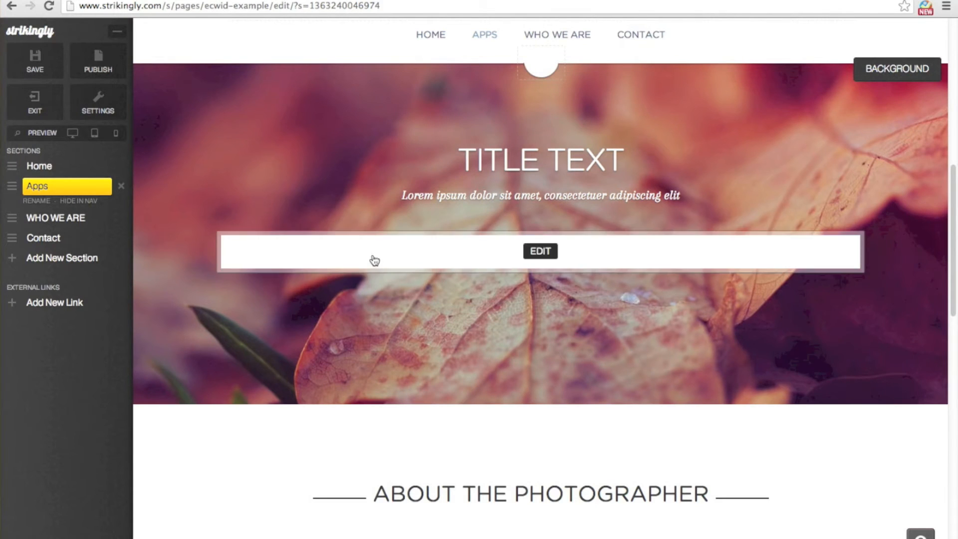
pyautogui.click(541, 250)
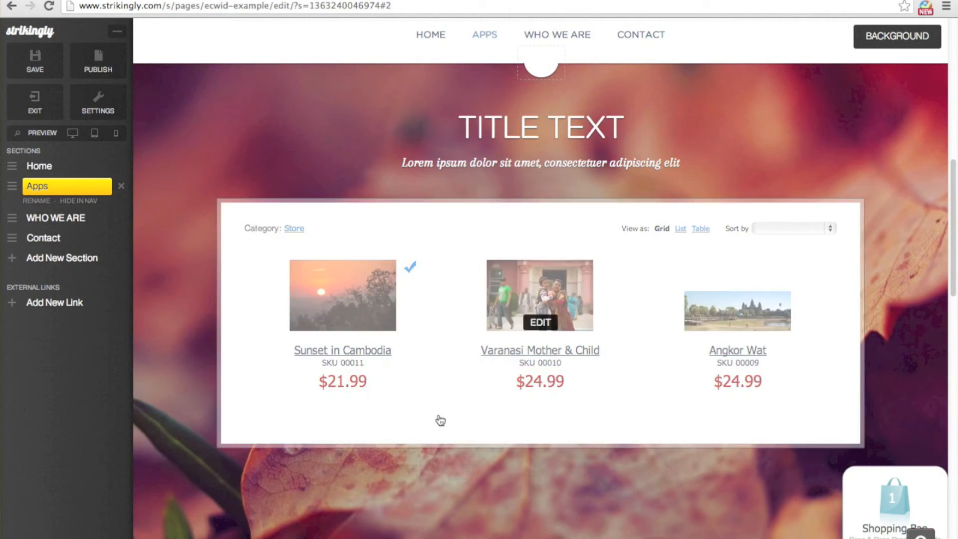
pyautogui.moveTo(402, 484)
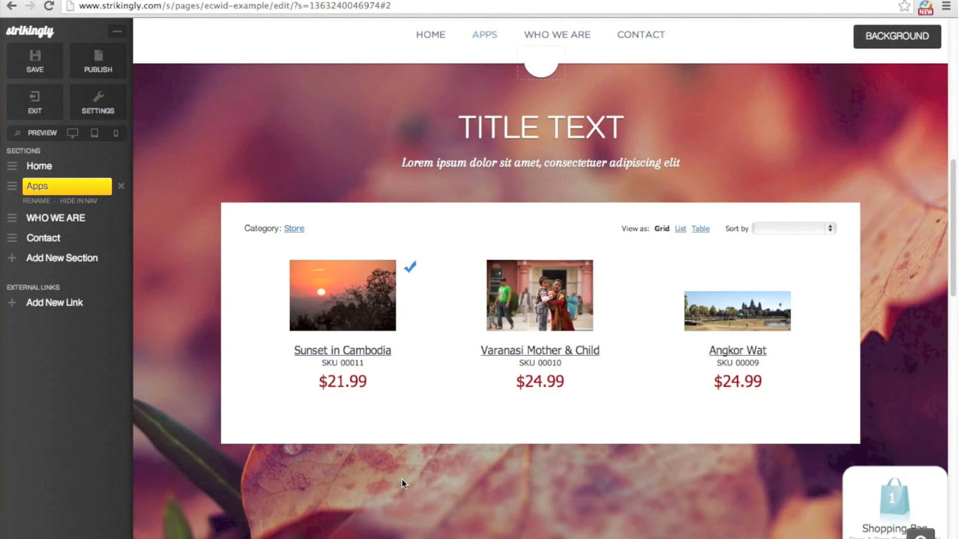
# Title the section STORE with tagline 'Prints of my photos can be purchased here!'
pyautogui.click(541, 127)
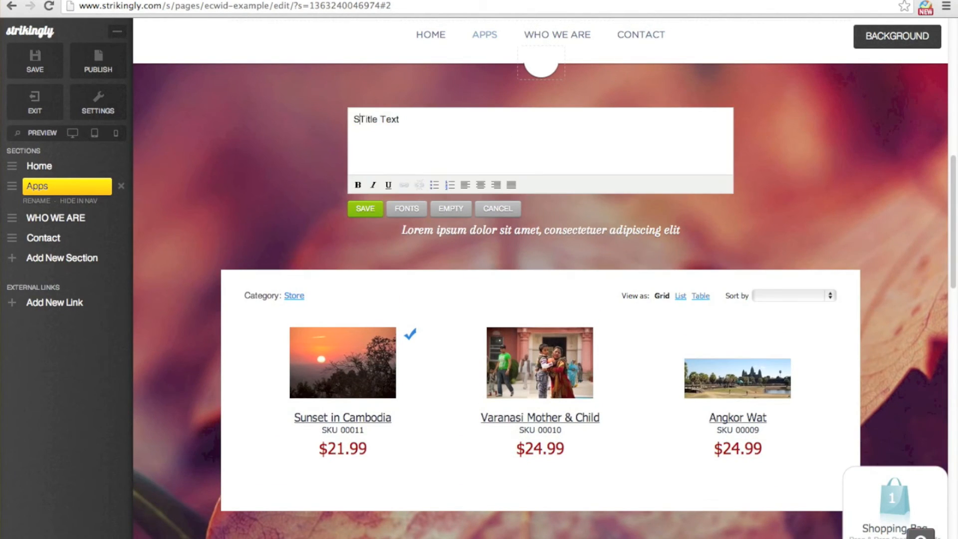
pyautogui.click(365, 209)
pyautogui.write('Prints of my pho')
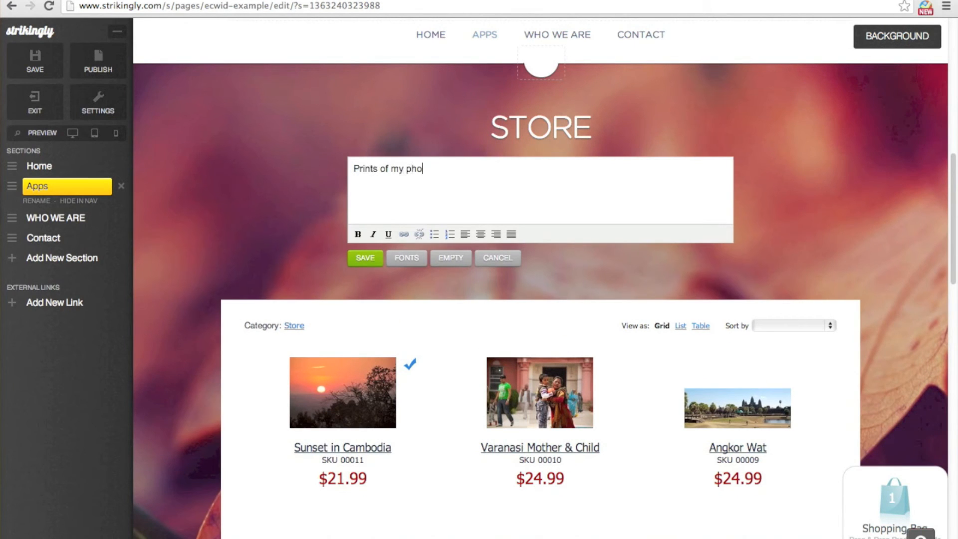
pyautogui.write('tos can be purchased here!')
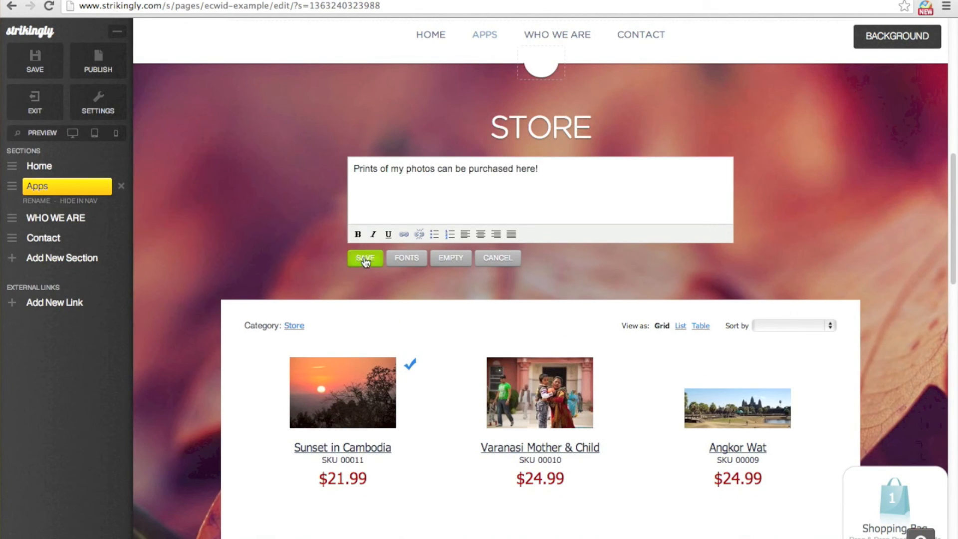
pyautogui.click(365, 258)
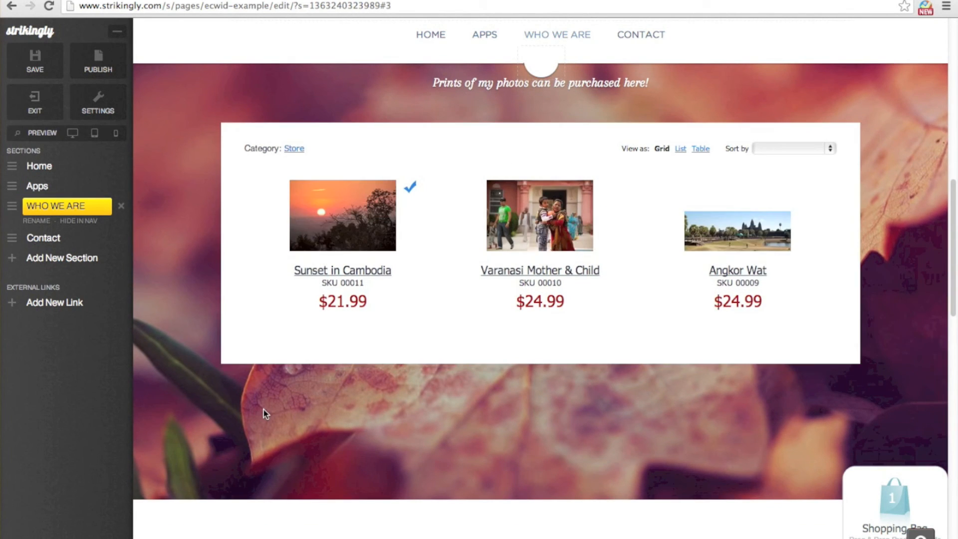
# Preview the site's Store section on desktop, then in phone view
pyautogui.scroll(-3)
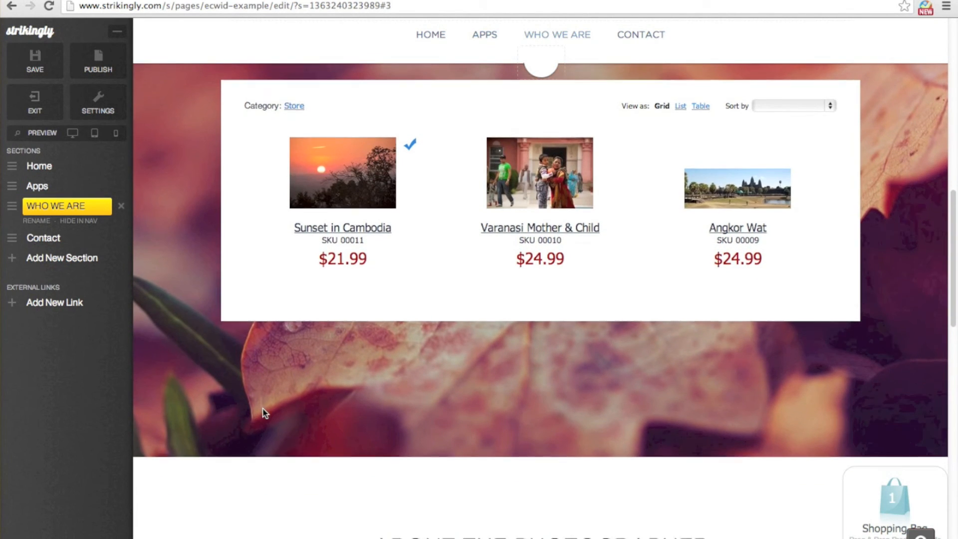
pyautogui.click(43, 225)
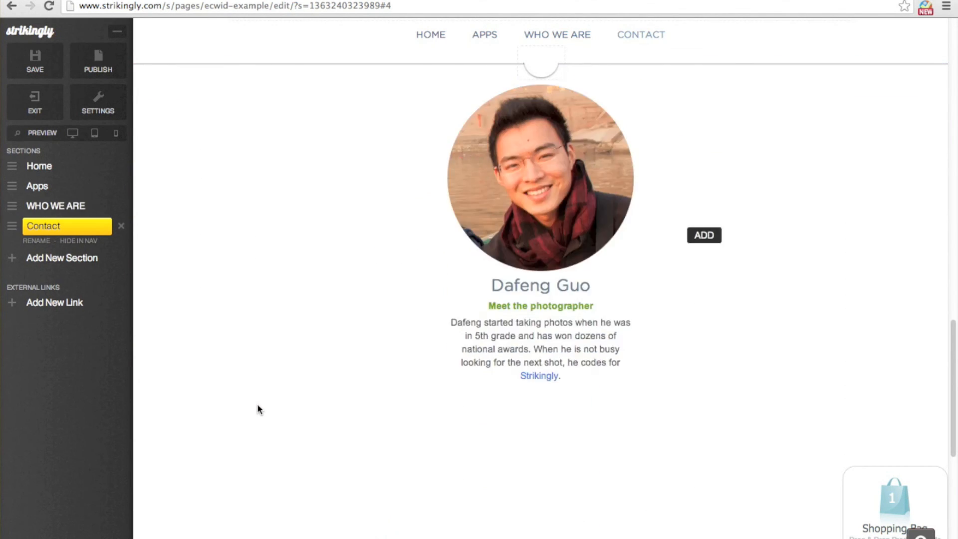
pyautogui.click(37, 185)
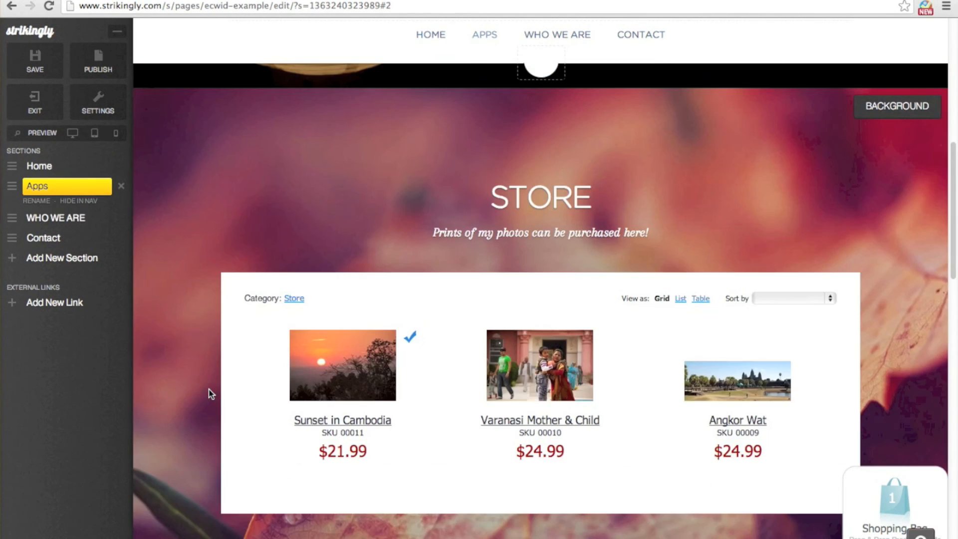
pyautogui.click(42, 132)
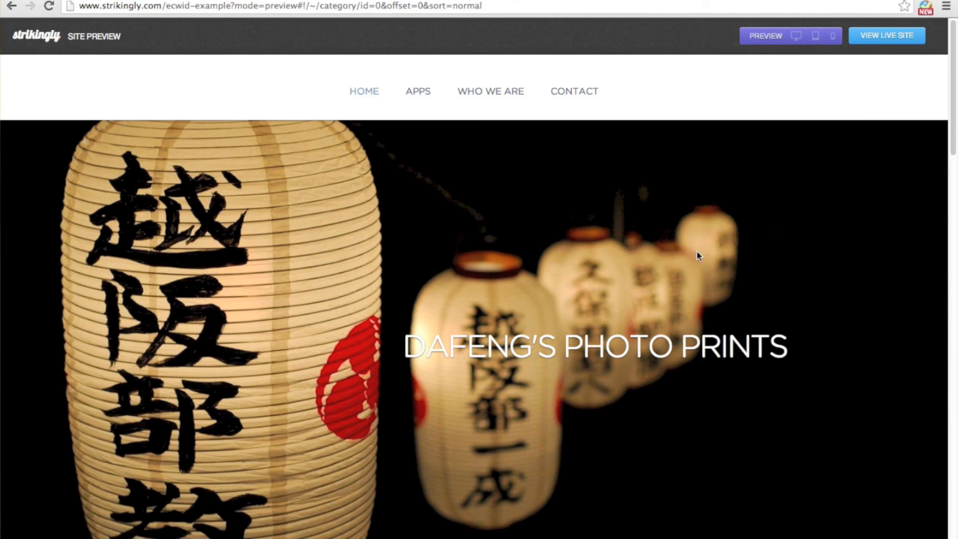
pyautogui.click(417, 91)
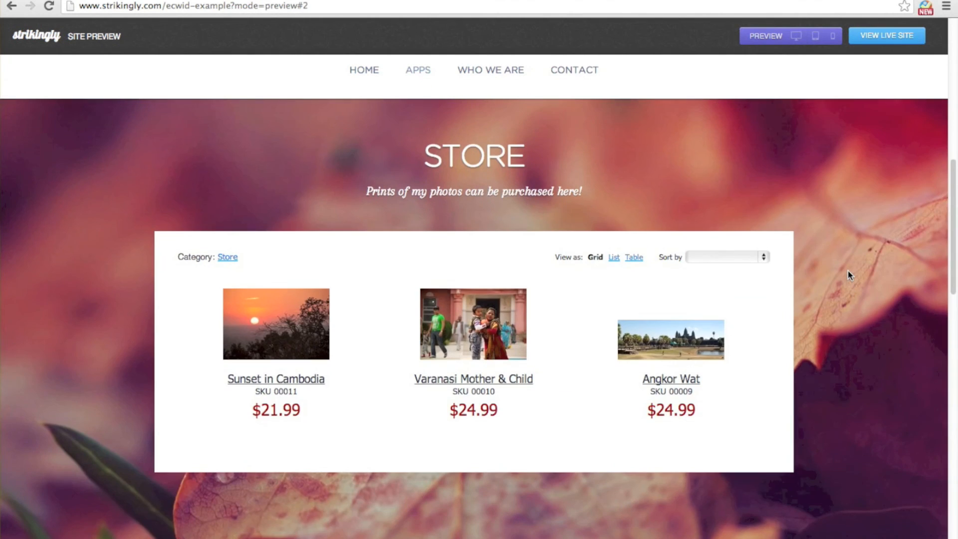
pyautogui.moveTo(833, 36)
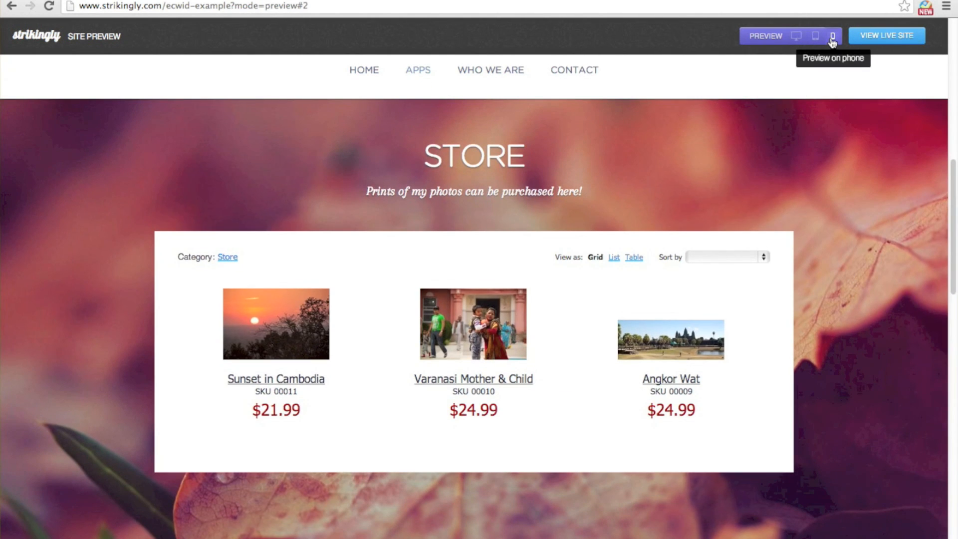
pyautogui.click(832, 35)
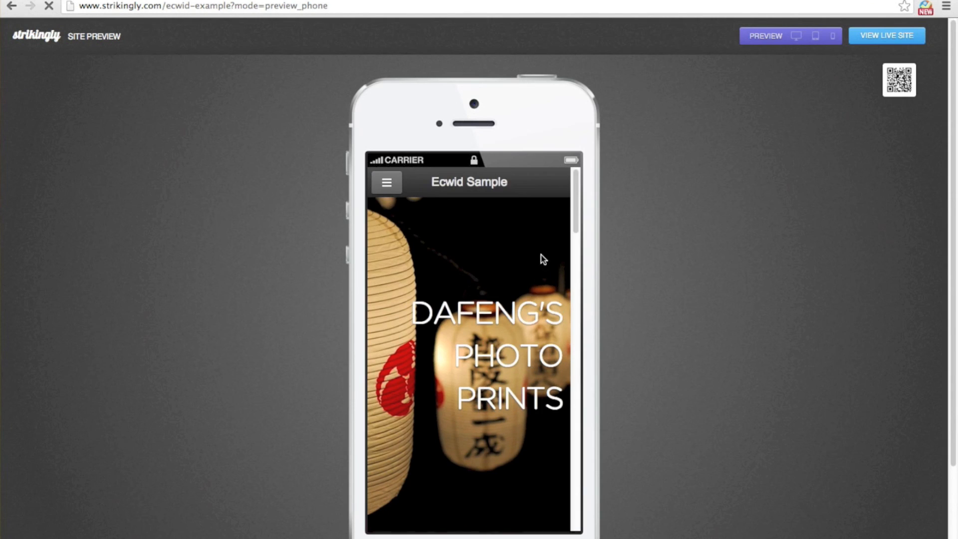
pyautogui.scroll(-3)
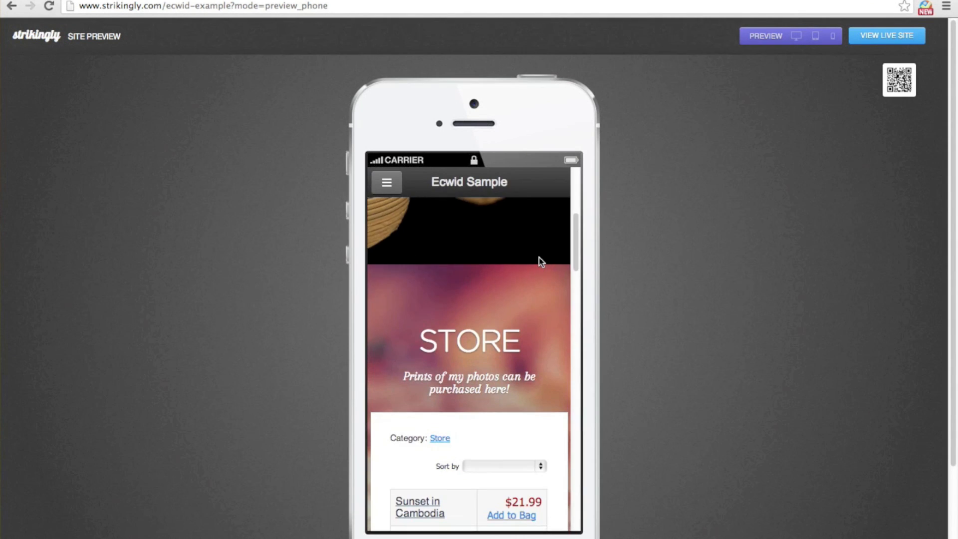